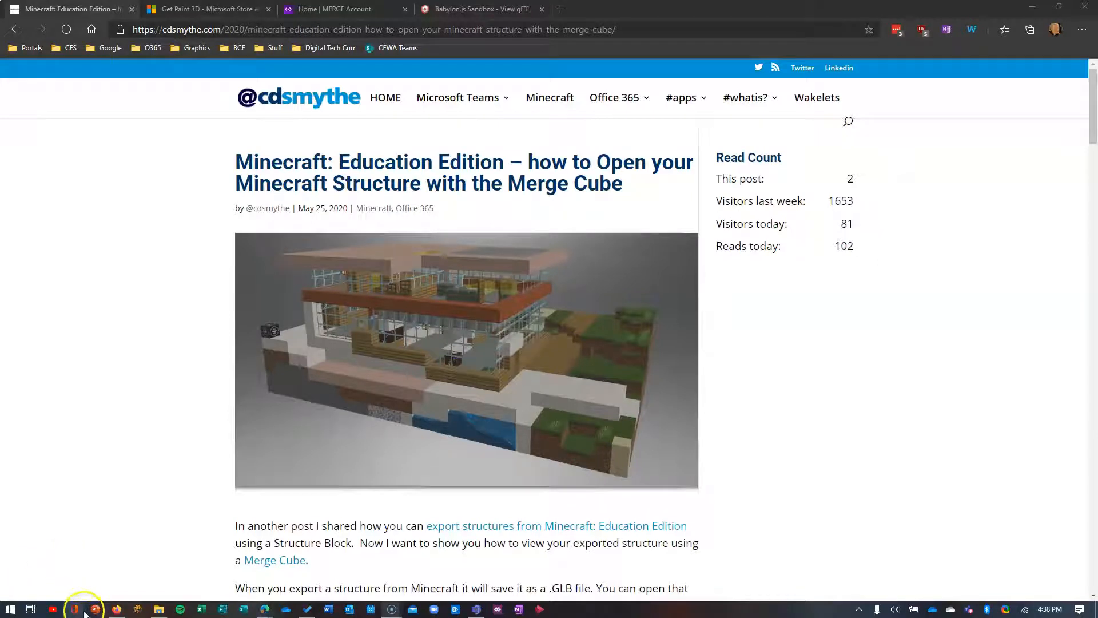
mouse_move(74, 607)
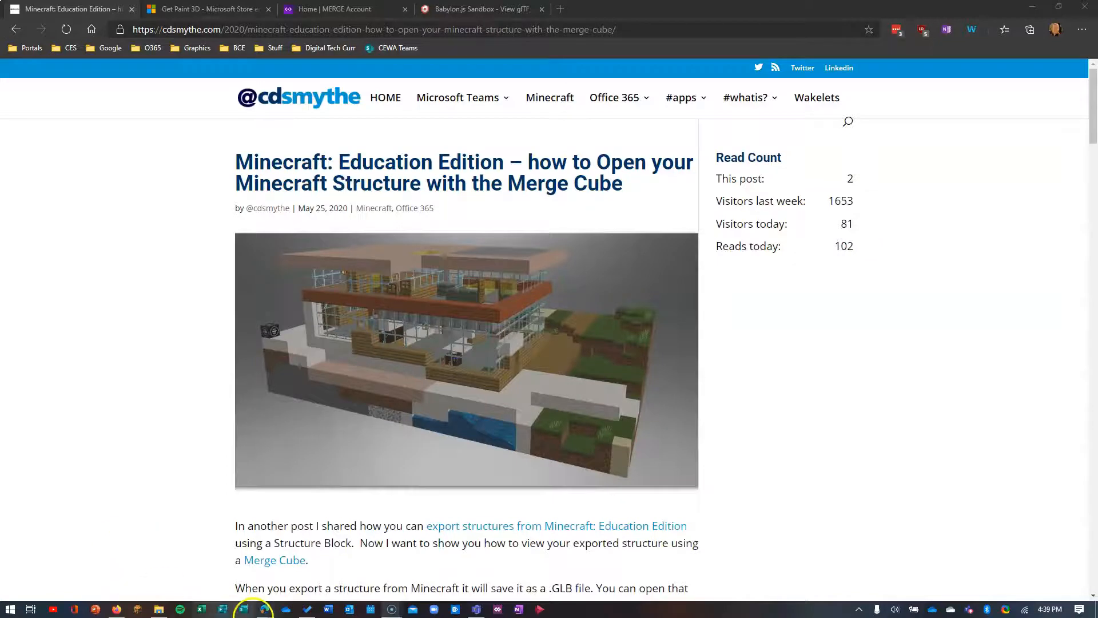
Locate Island Colony House.glb in the EXPORTED STRUCTURES folder of File Explorer
click(159, 609)
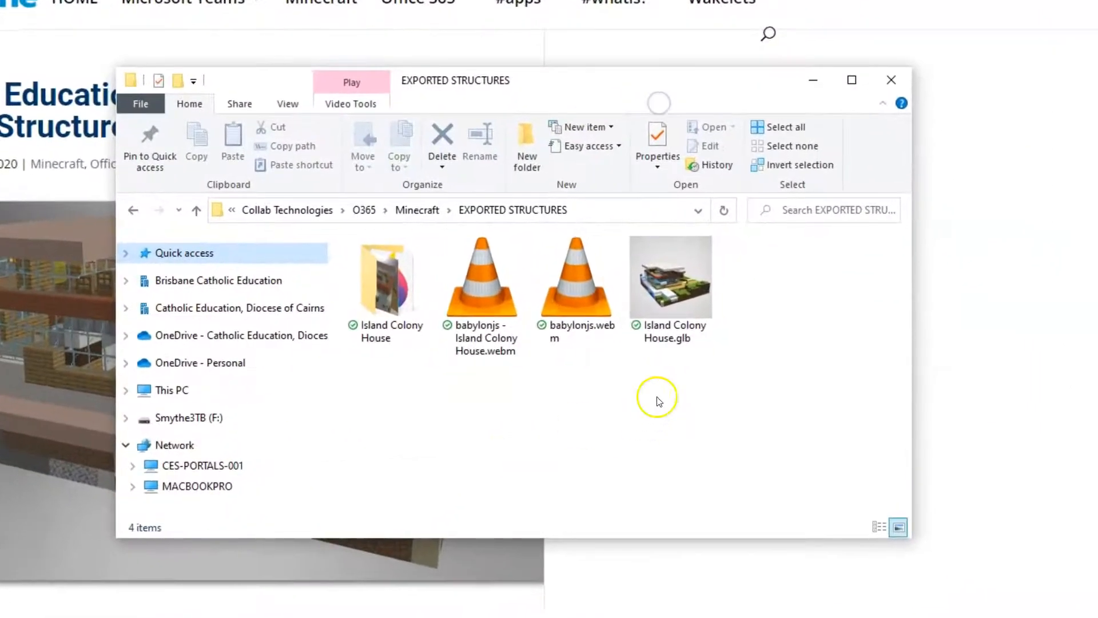
click(669, 277)
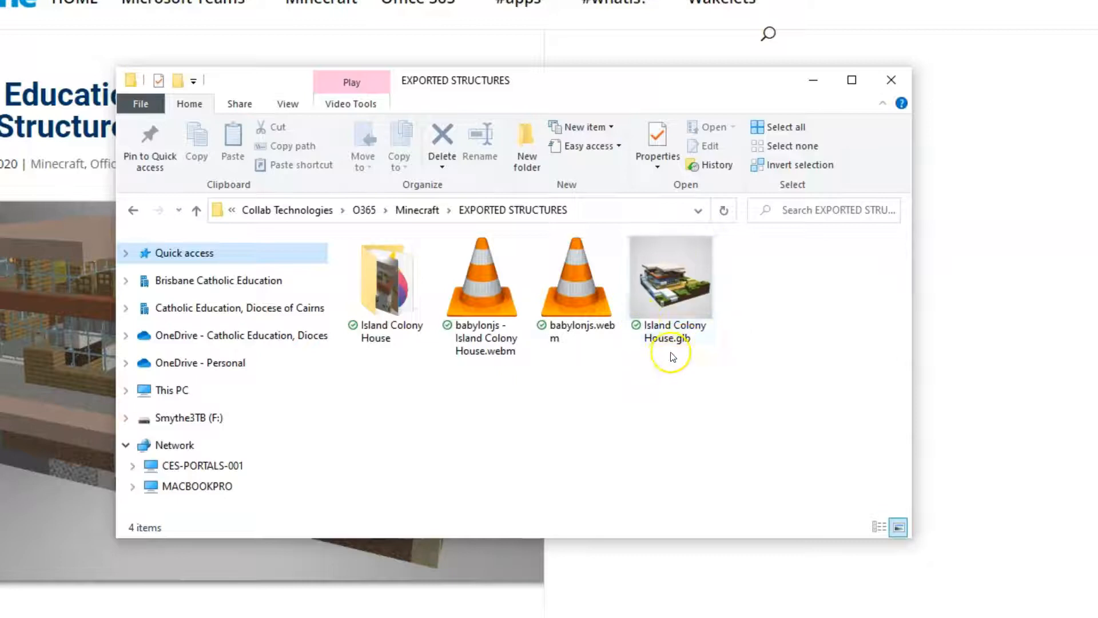
mouse_move(669, 336)
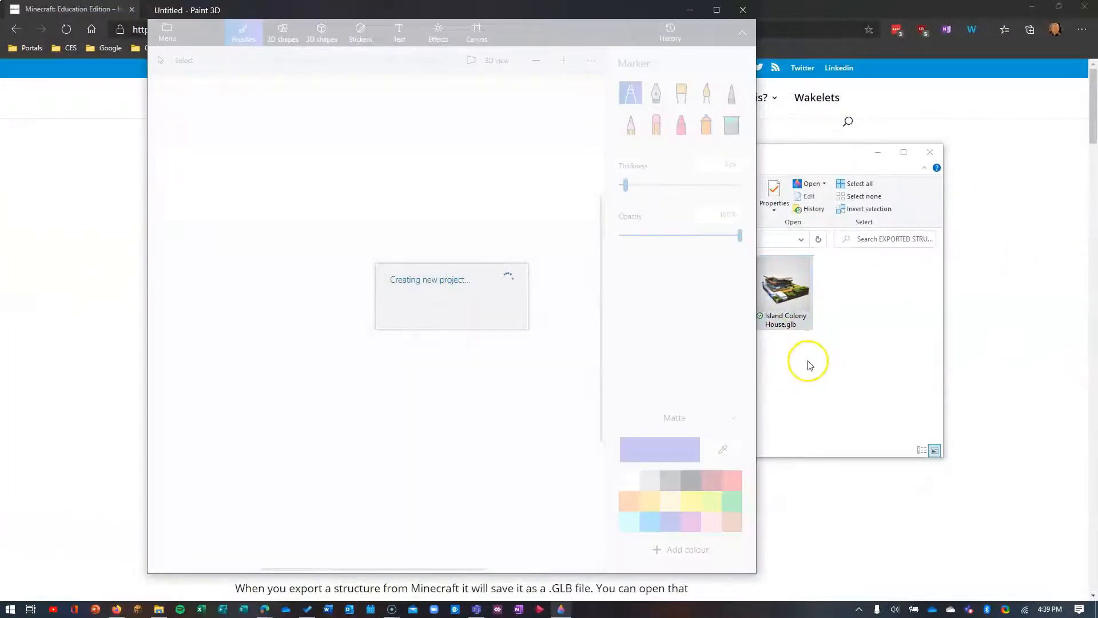
Load Island Colony House.glb into Paint 3D, then bring the blog post back to the front
double_click(784, 284)
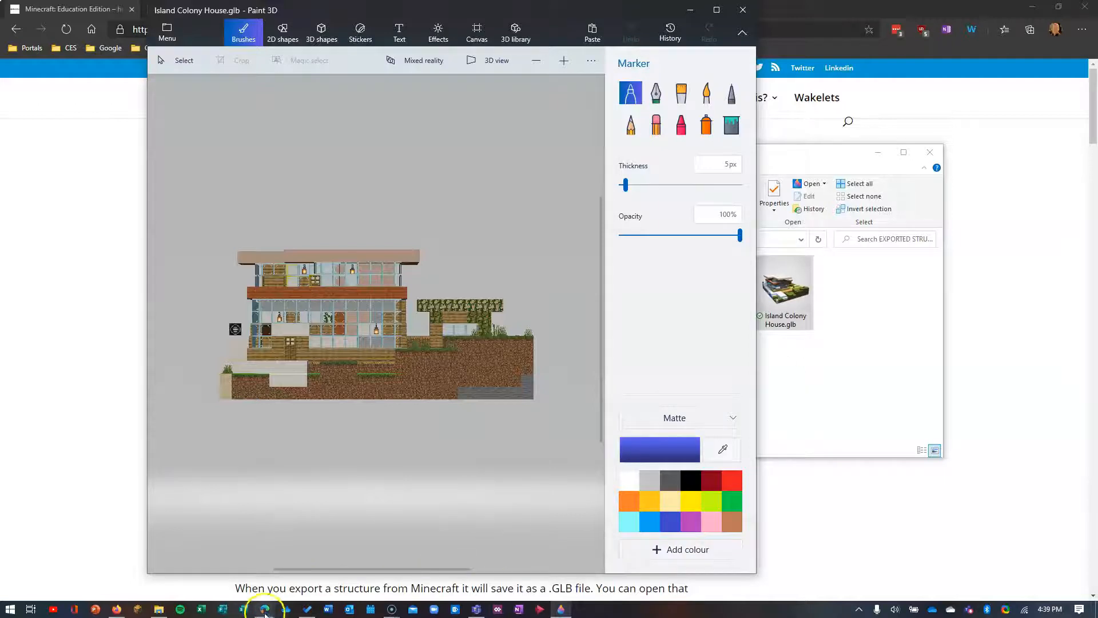
click(264, 607)
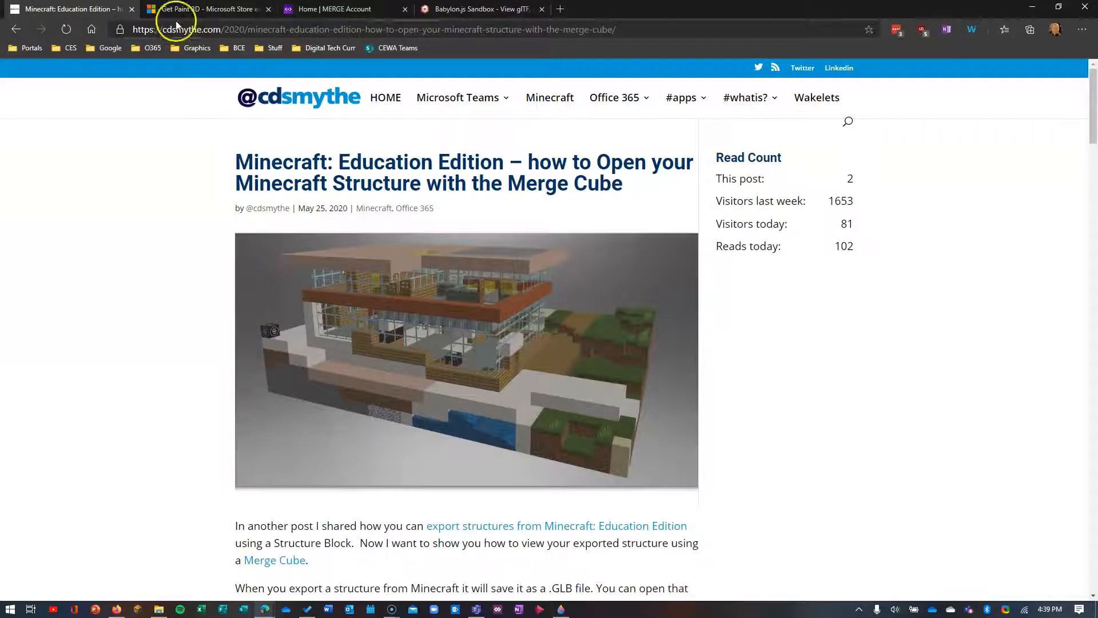
Show the 'Get Paint 3D - Microsoft Store' browser tab
click(207, 9)
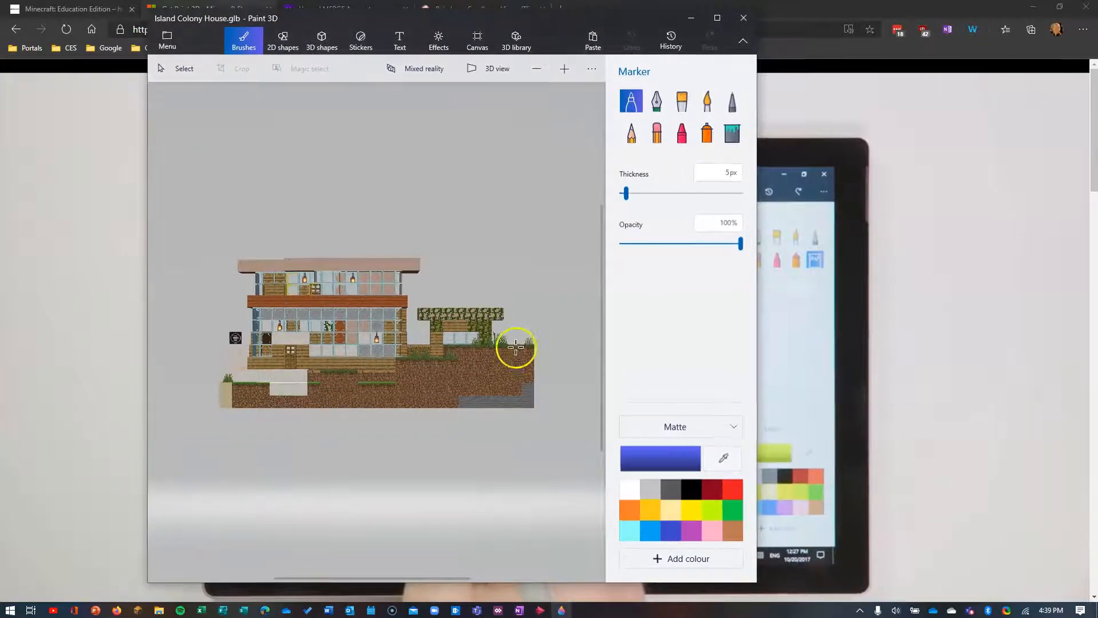
Turn on Show canvas and Transparent canvas behind the house model
click(477, 40)
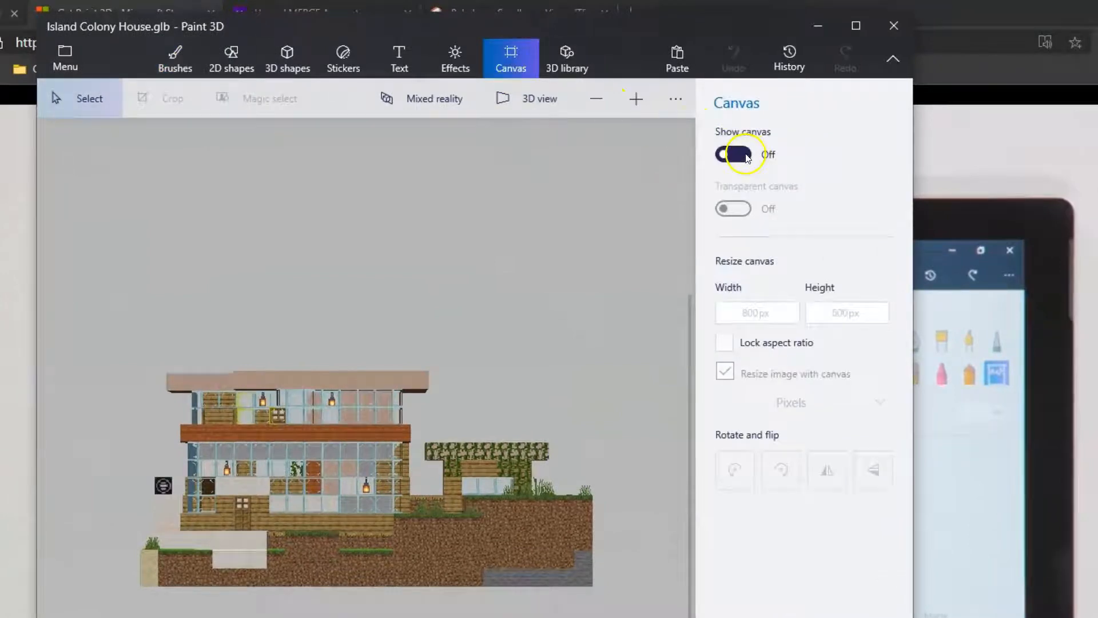
click(733, 154)
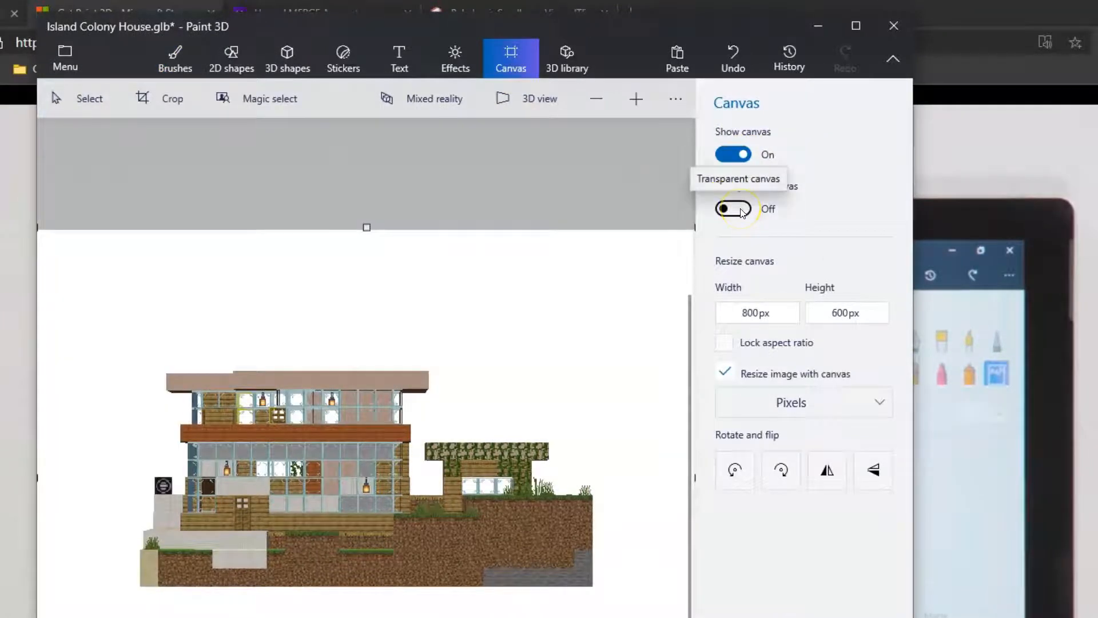
click(733, 208)
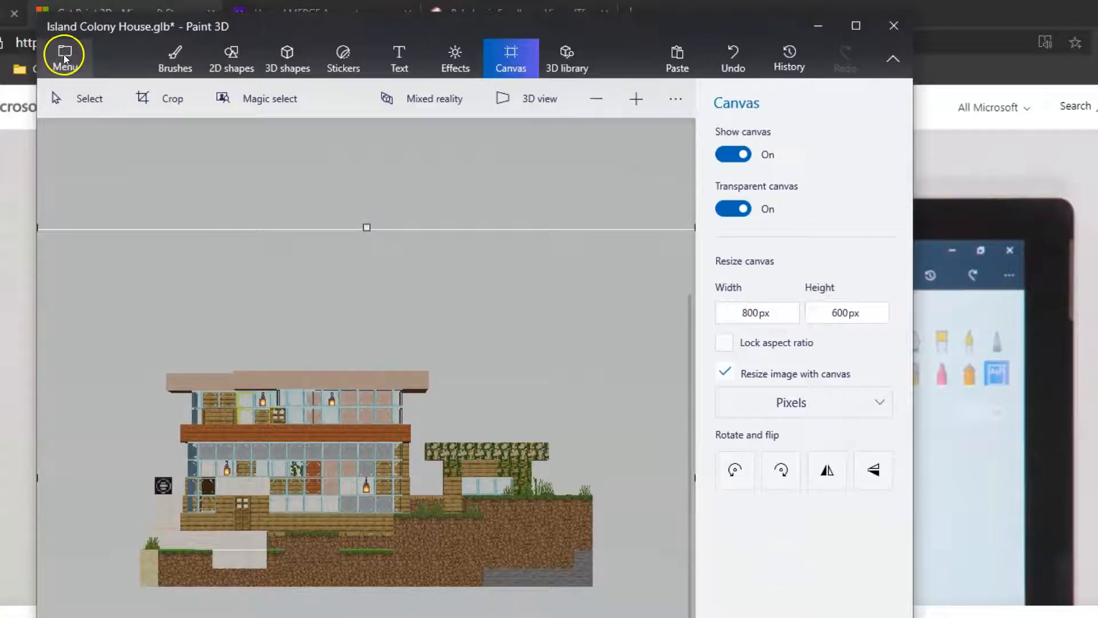
Start saving a copy of Island Colony House as a 3D model via Menu > Save as
click(64, 58)
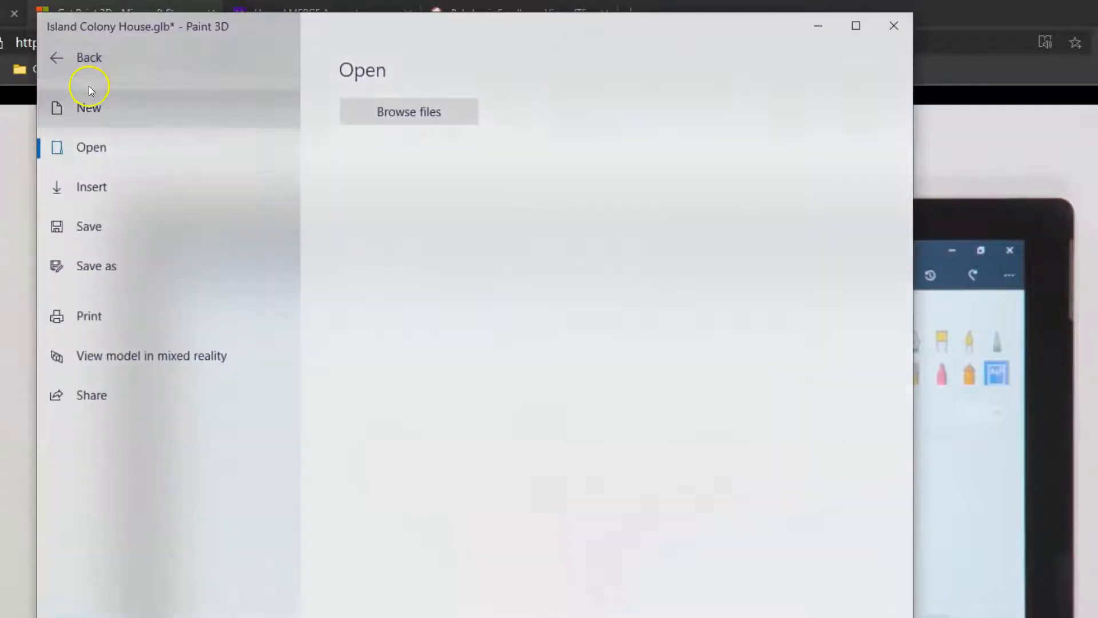
click(96, 266)
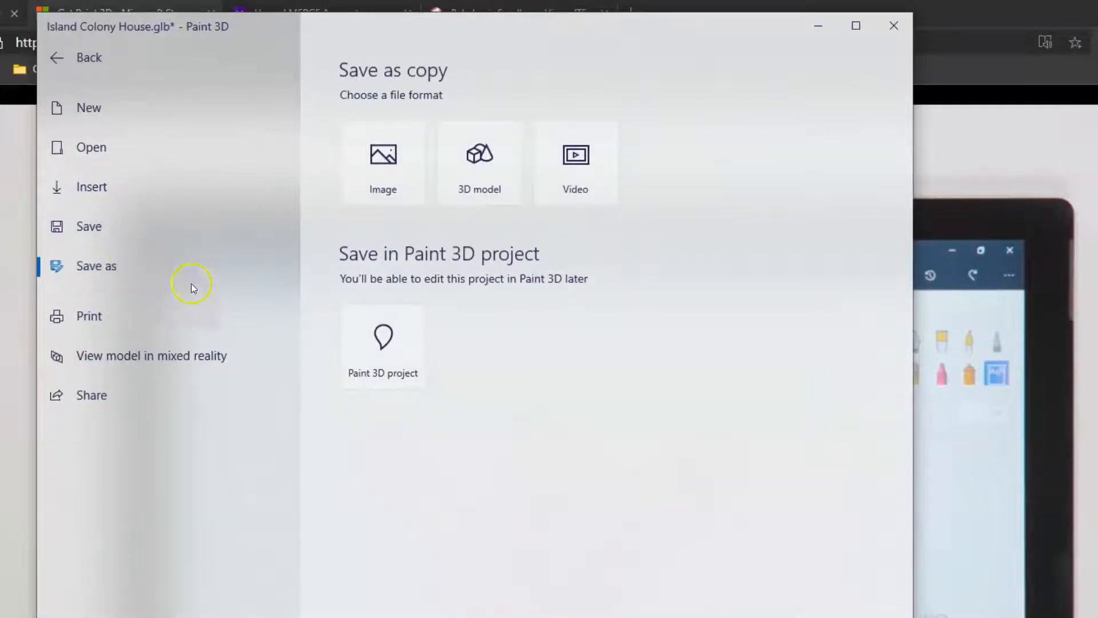
click(480, 161)
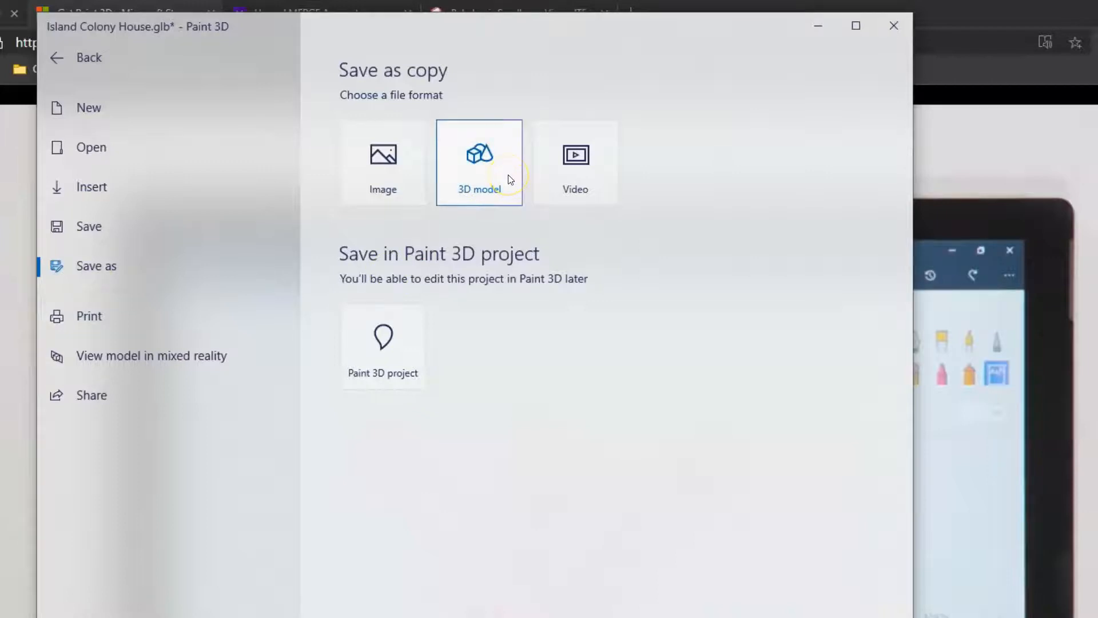
click(479, 161)
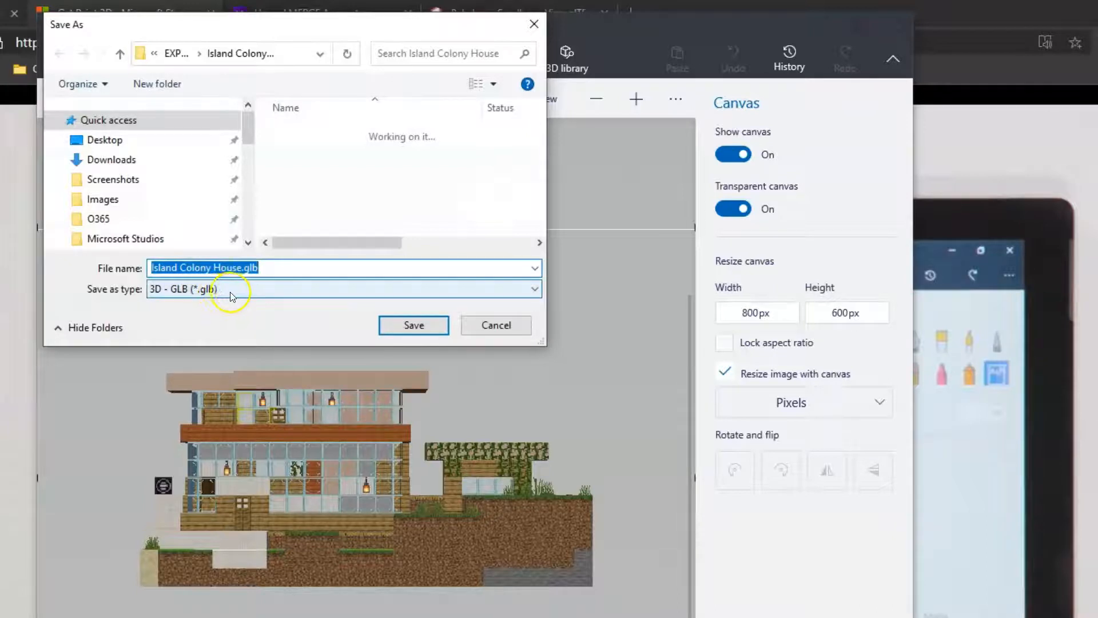
Save the house copy with Save as type set to 3D - FBX (*.fbx)
click(533, 288)
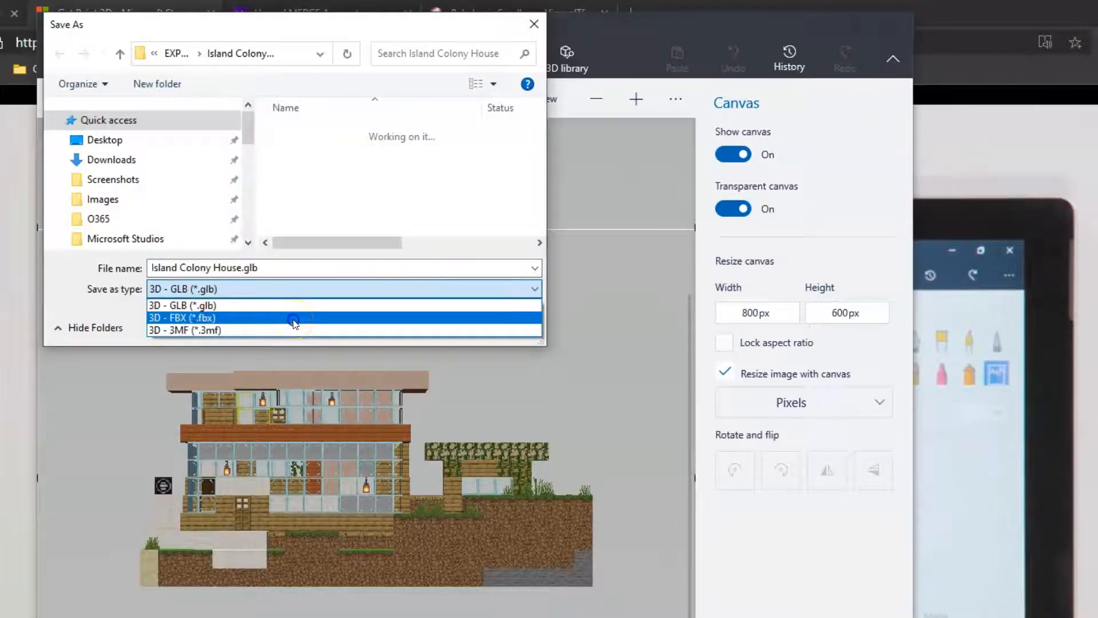
click(182, 317)
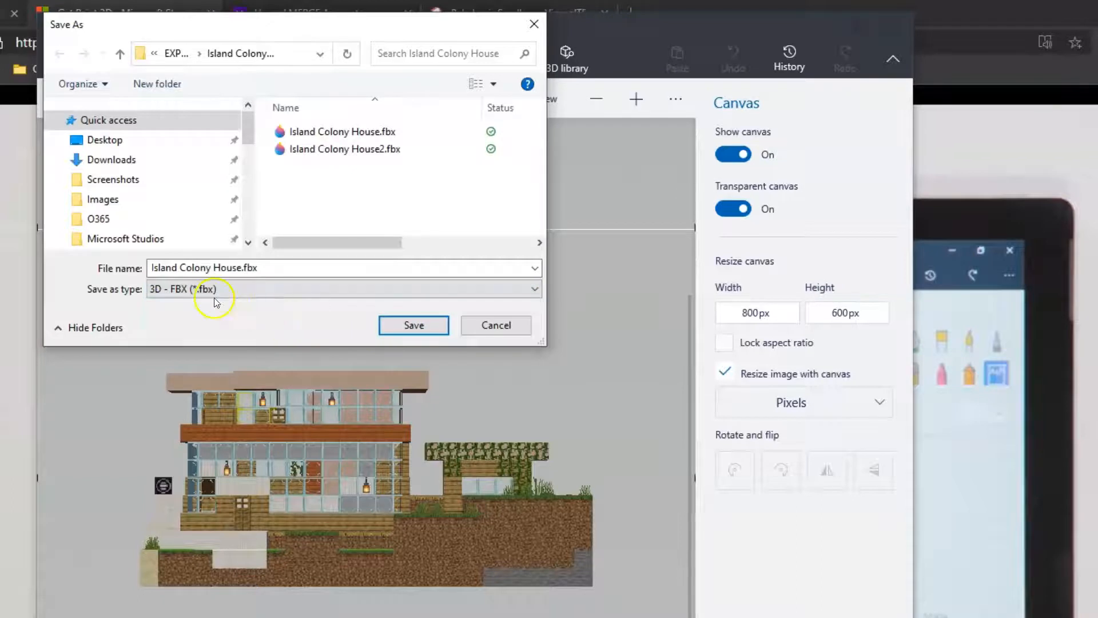
click(343, 149)
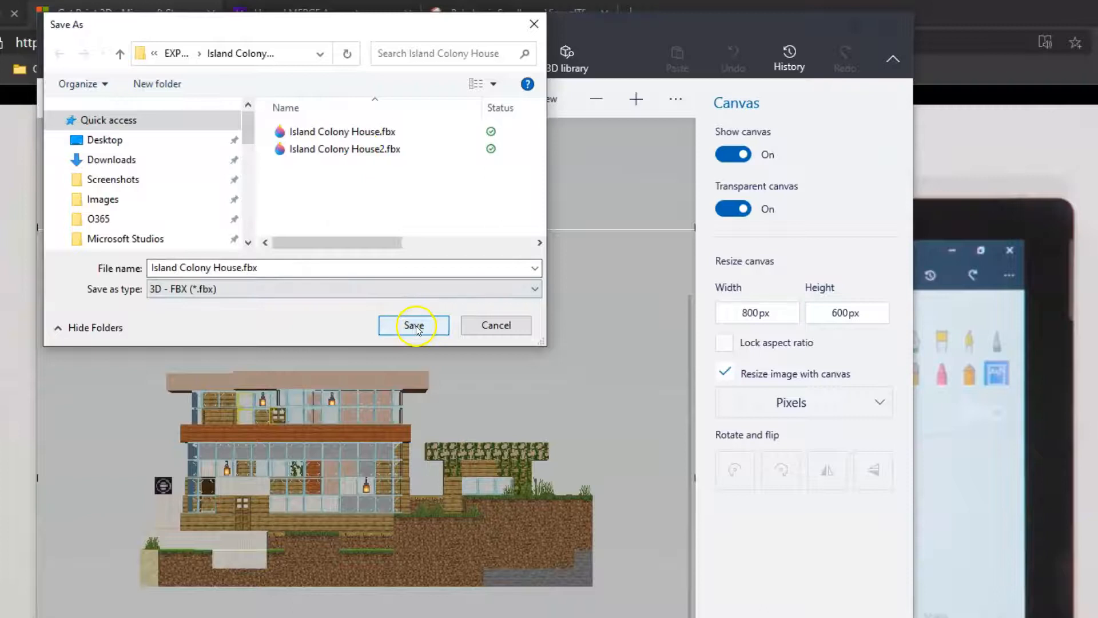
click(413, 325)
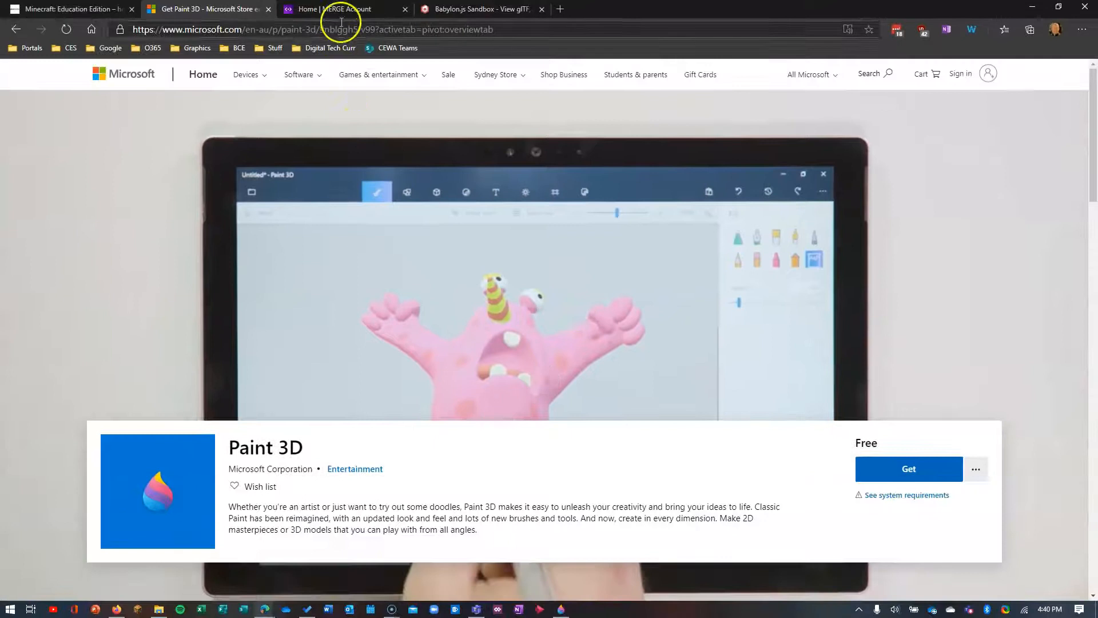
Go to My Objects under Object Viewer from the MERGE EDU home page
click(340, 9)
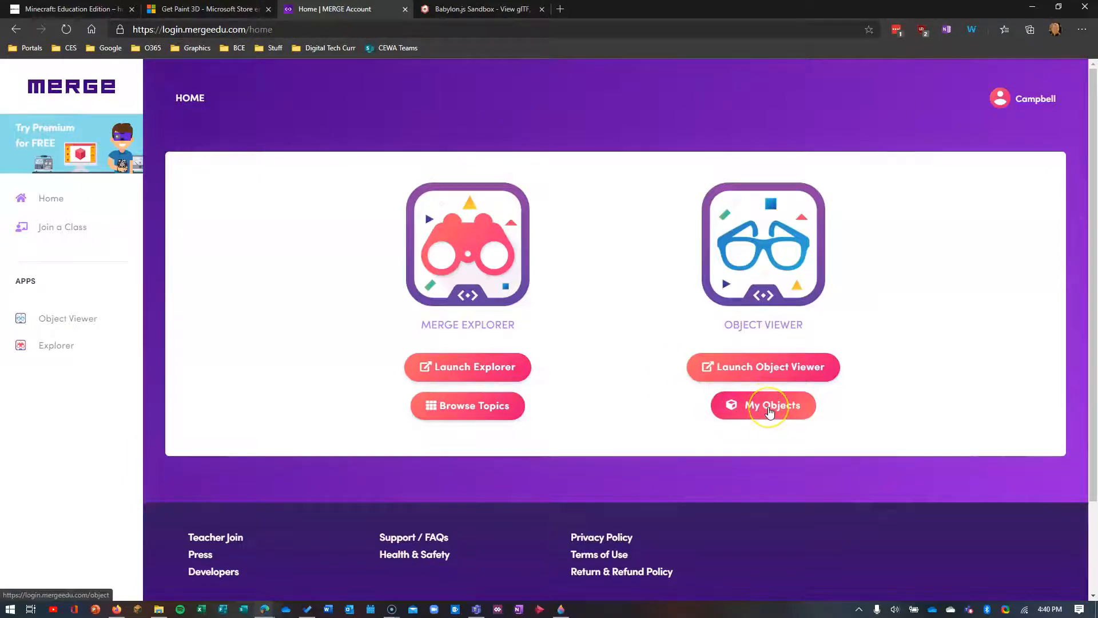
click(763, 406)
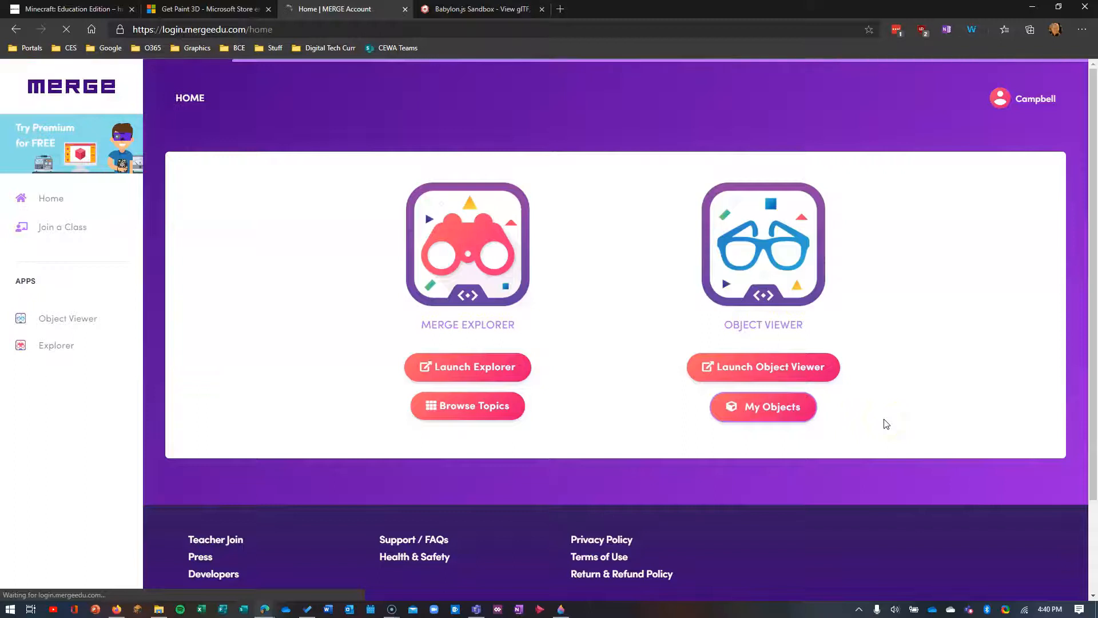
click(763, 406)
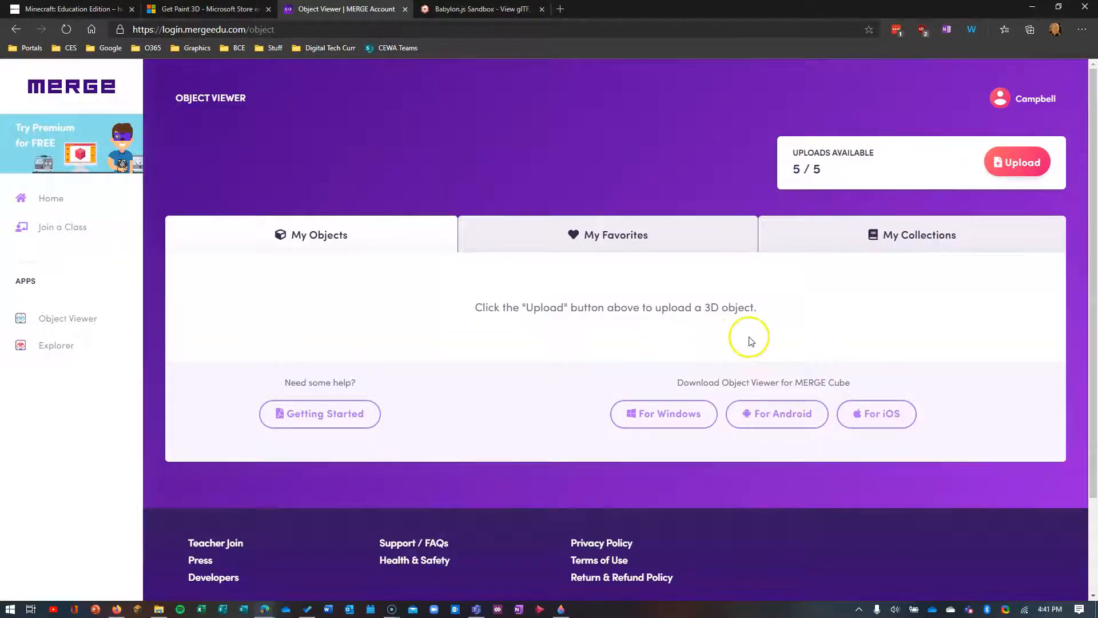
mouse_move(895, 303)
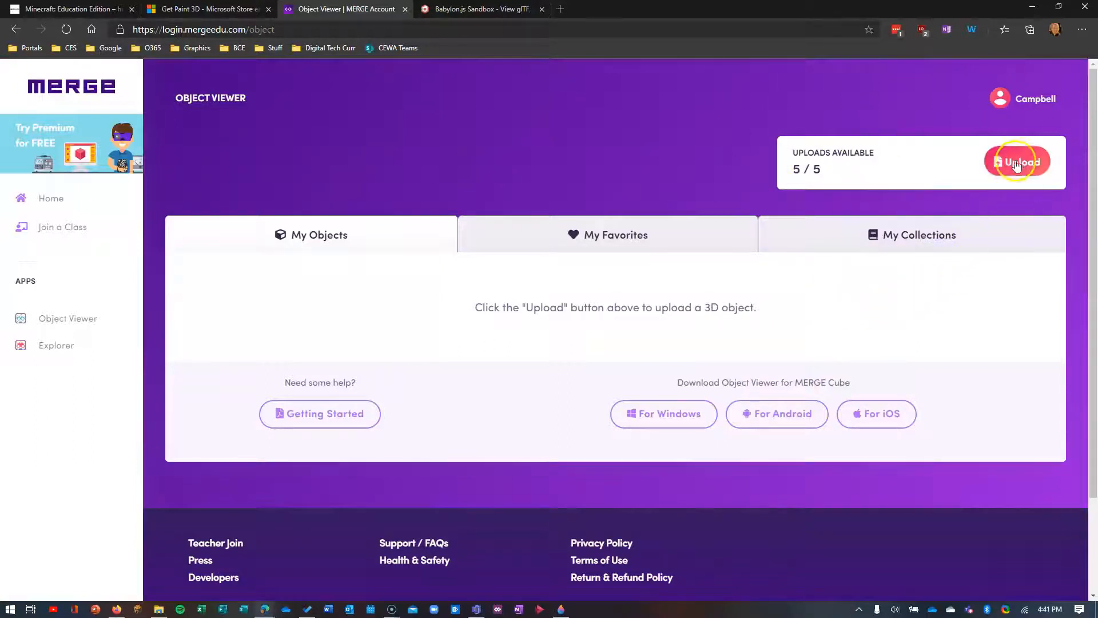
Upload Island Colony House2.fbx to MERGE, revealing its object code 55P E18
click(1016, 162)
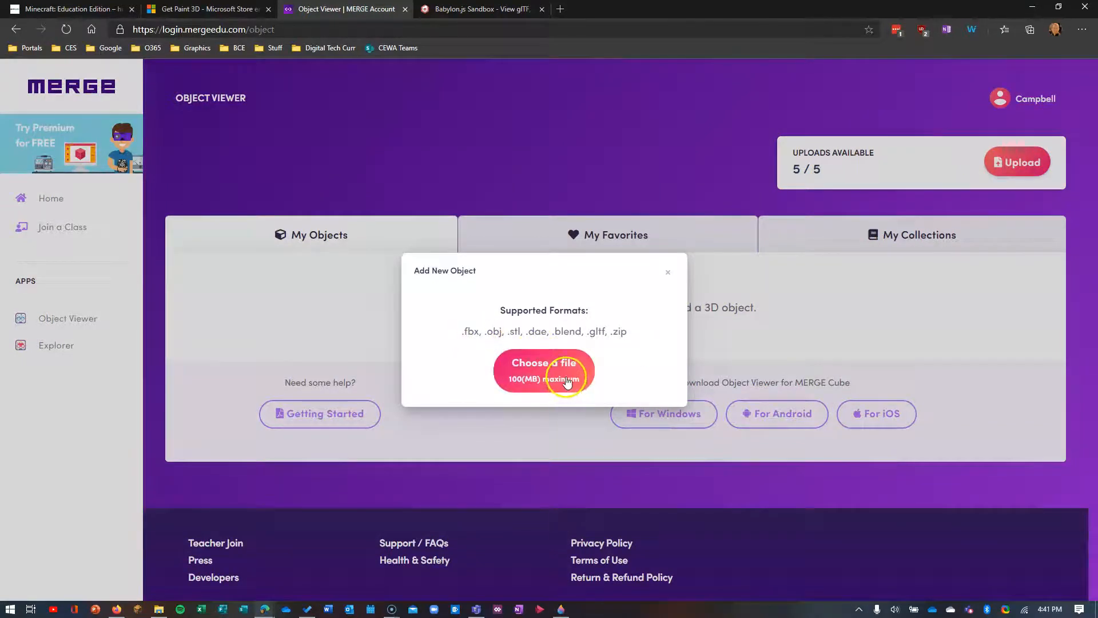
click(543, 370)
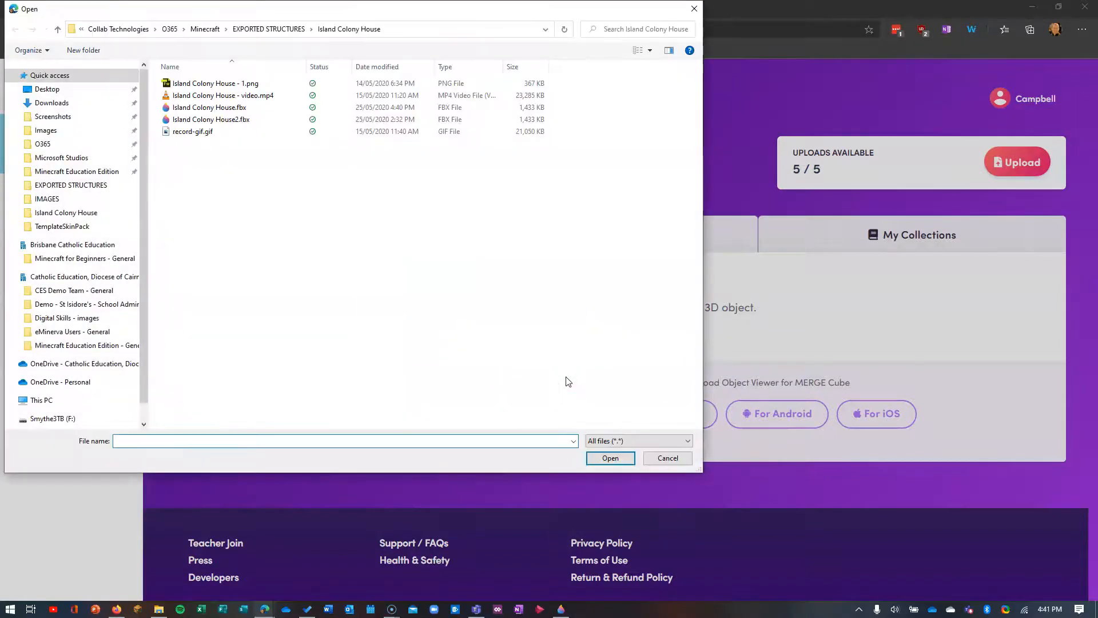
click(192, 132)
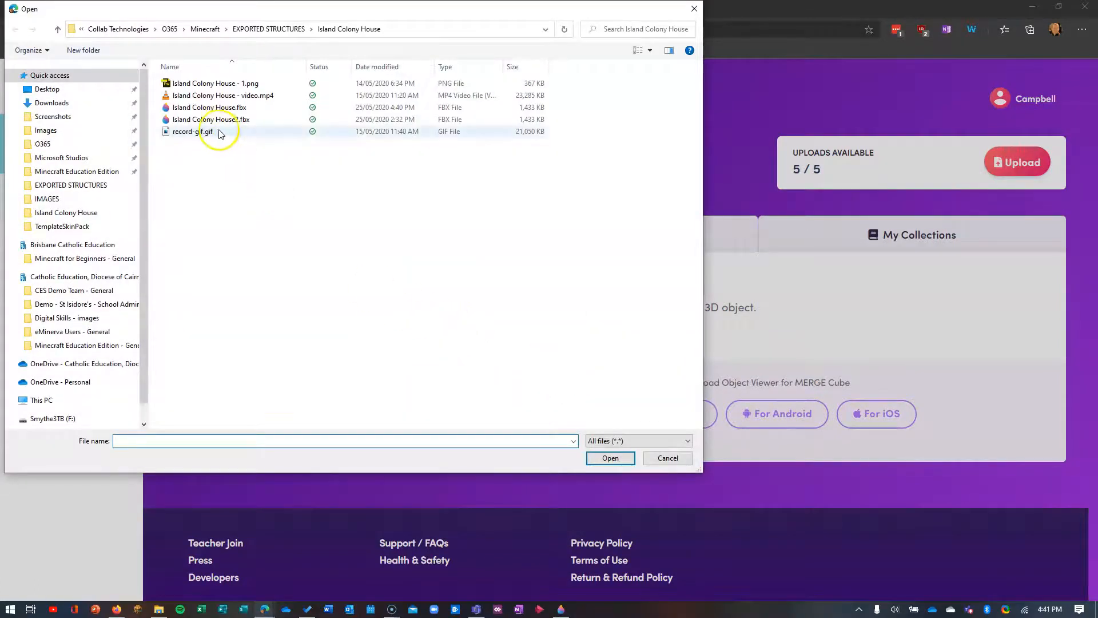
click(211, 119)
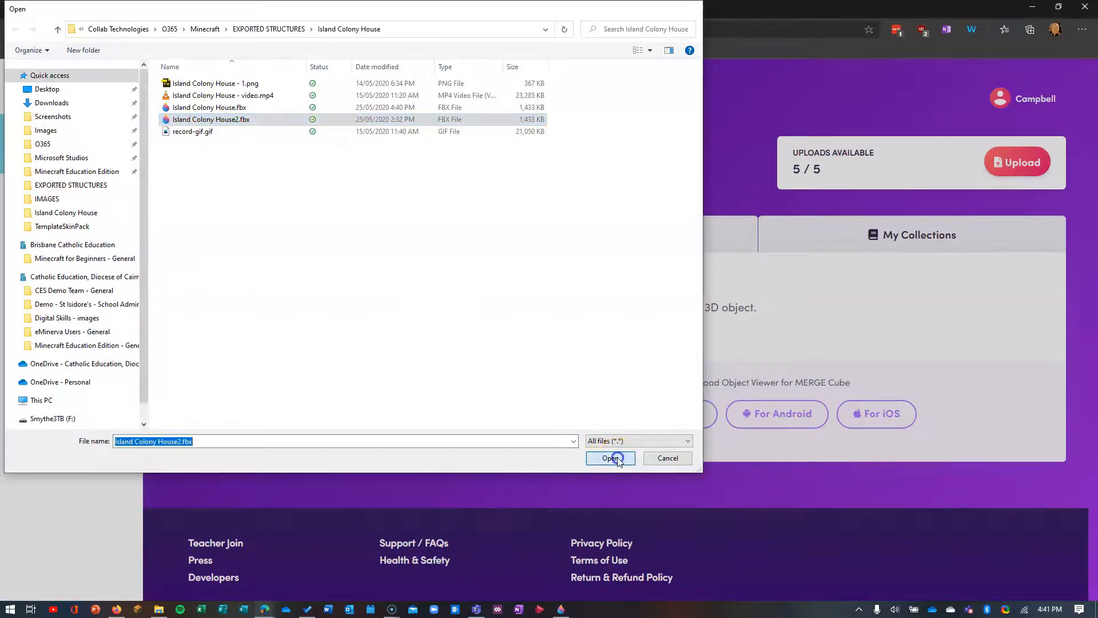
click(609, 457)
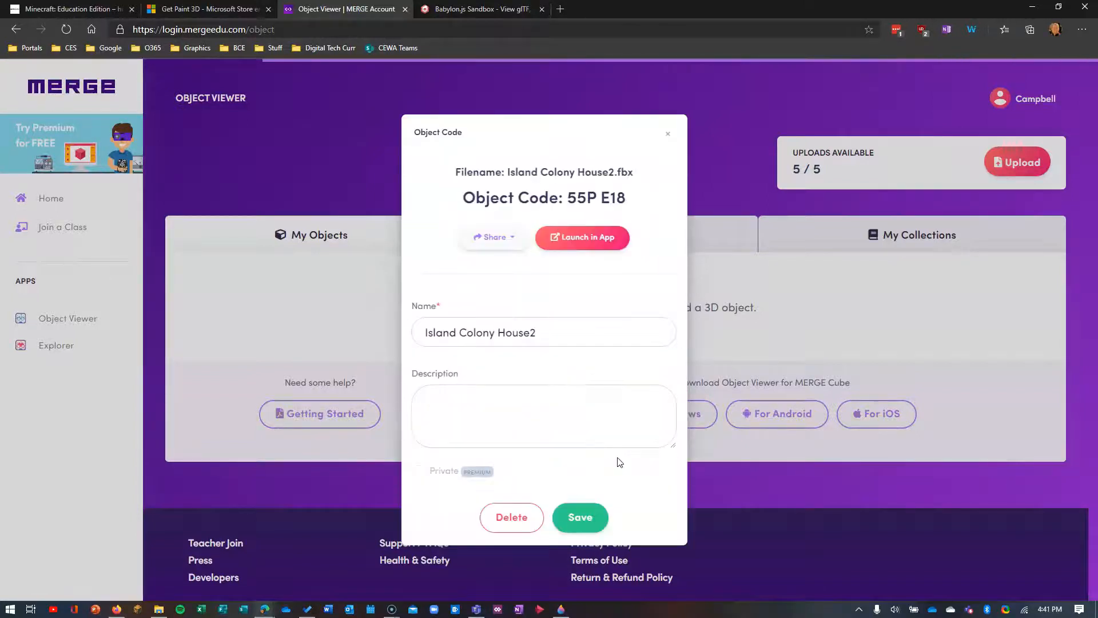
Save the object with description 'My first house' and show its sharing options
click(544, 415)
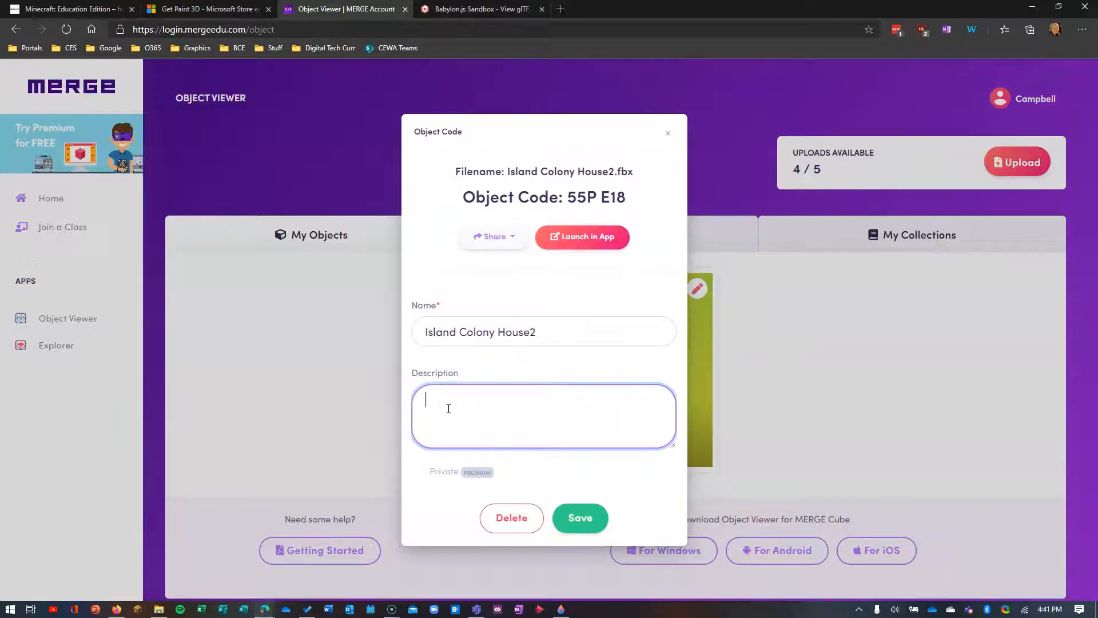
text(My first)
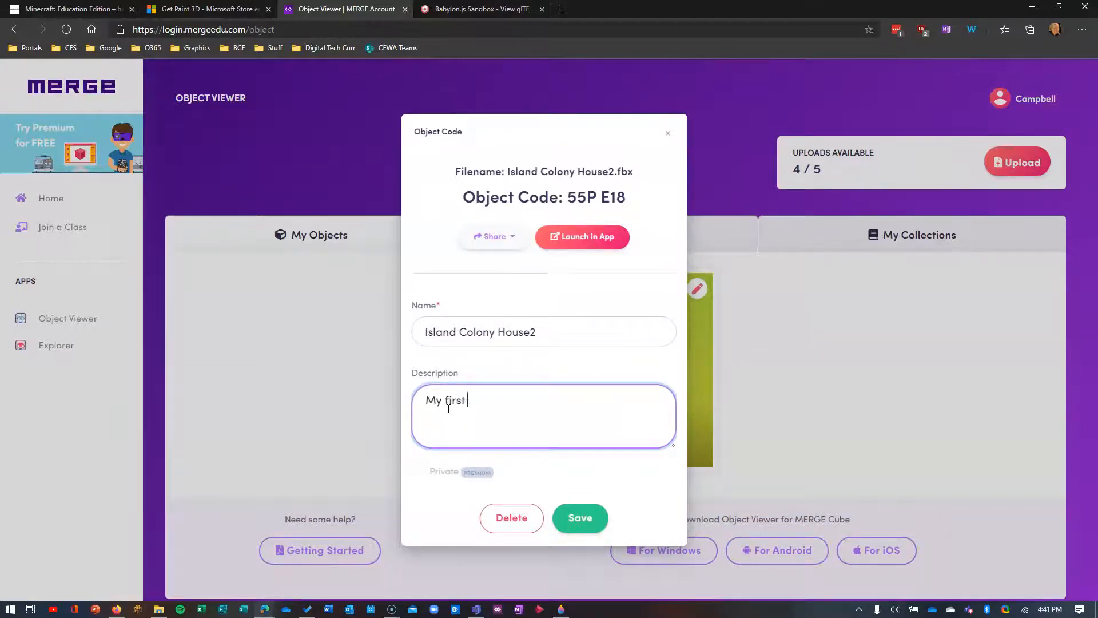
text(house)
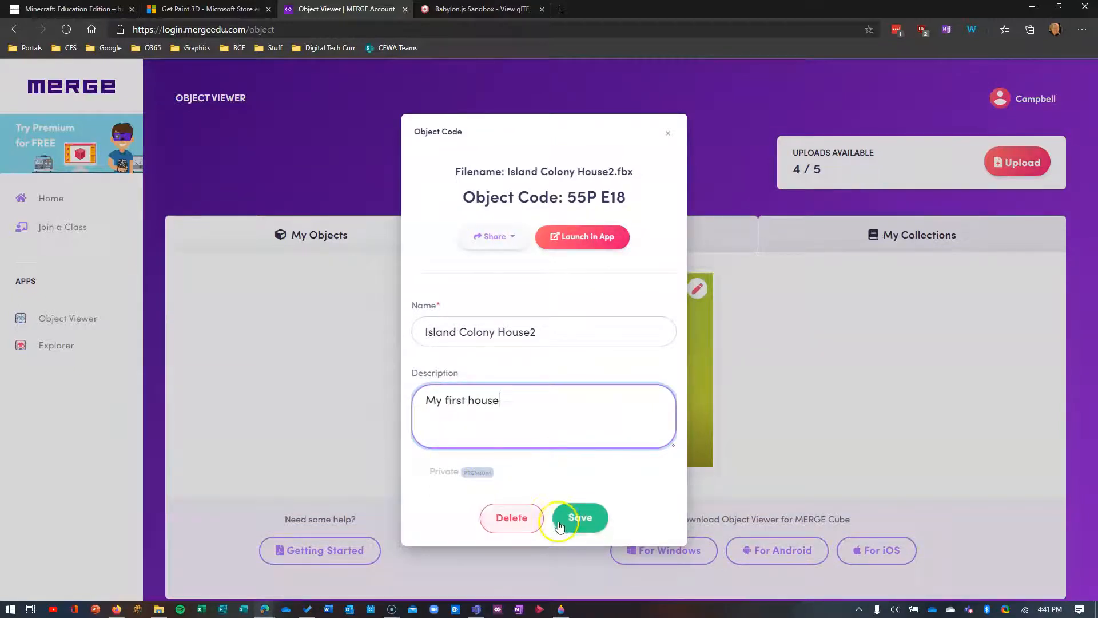
click(580, 517)
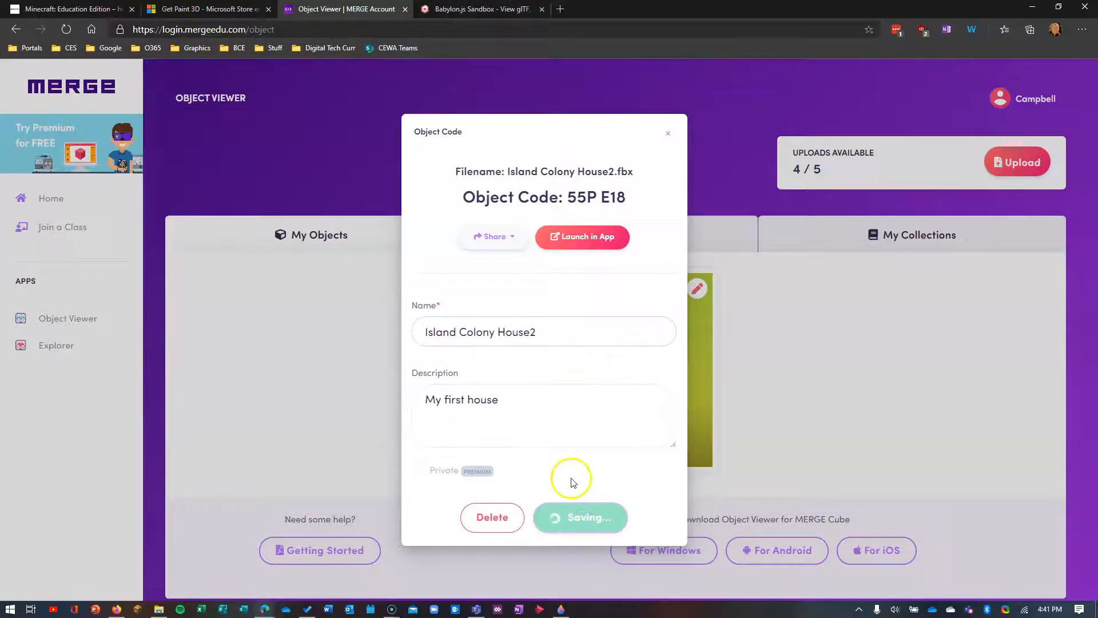
click(580, 517)
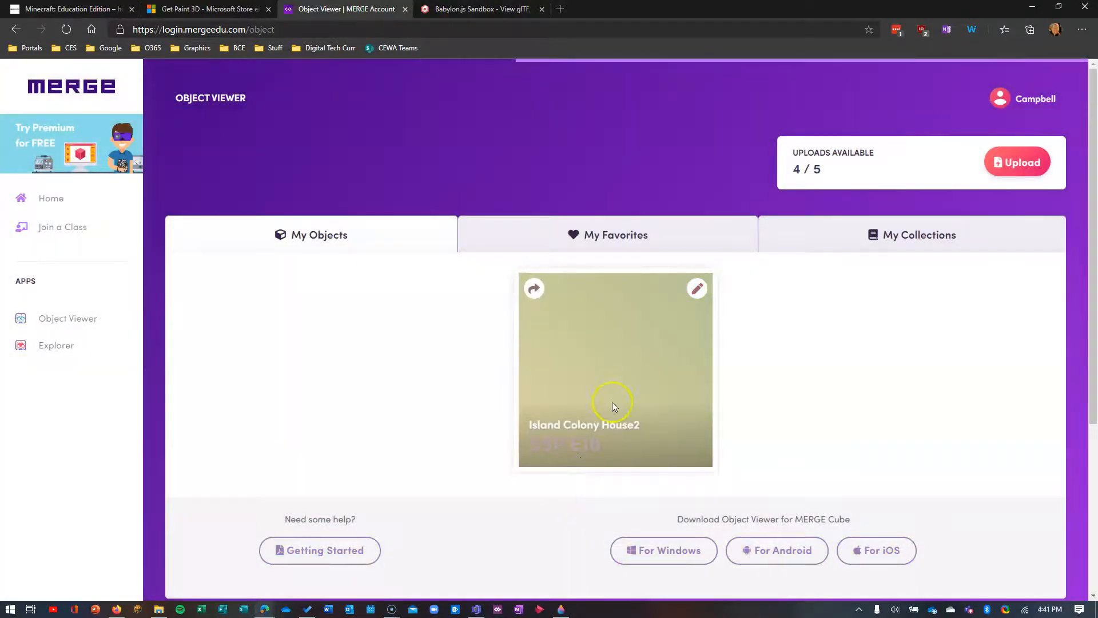
click(534, 288)
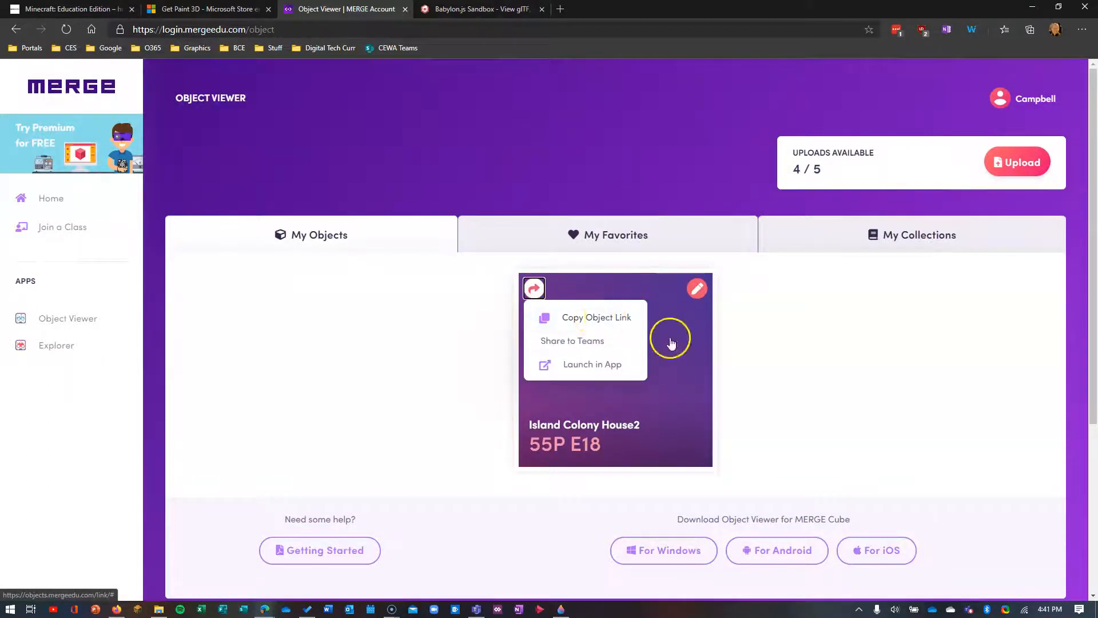
click(697, 289)
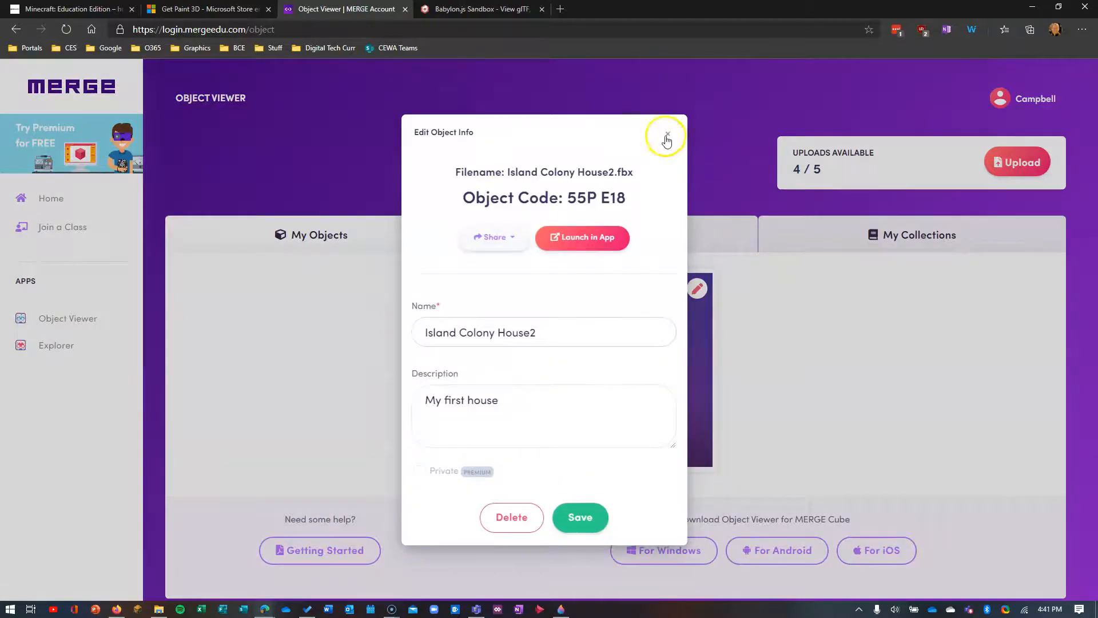
click(665, 134)
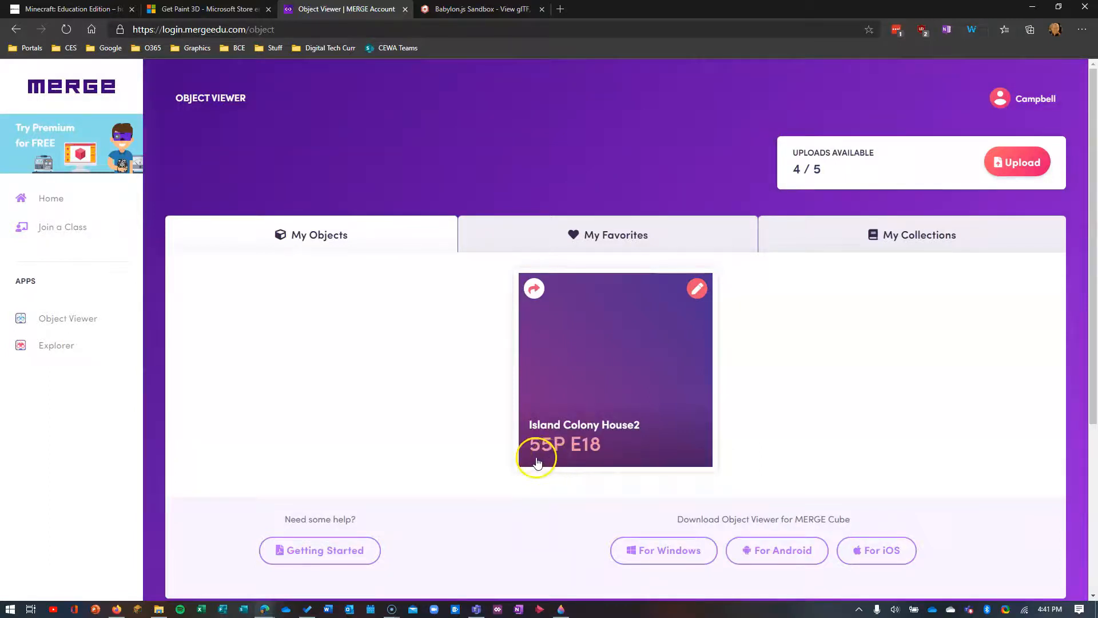
mouse_move(526, 453)
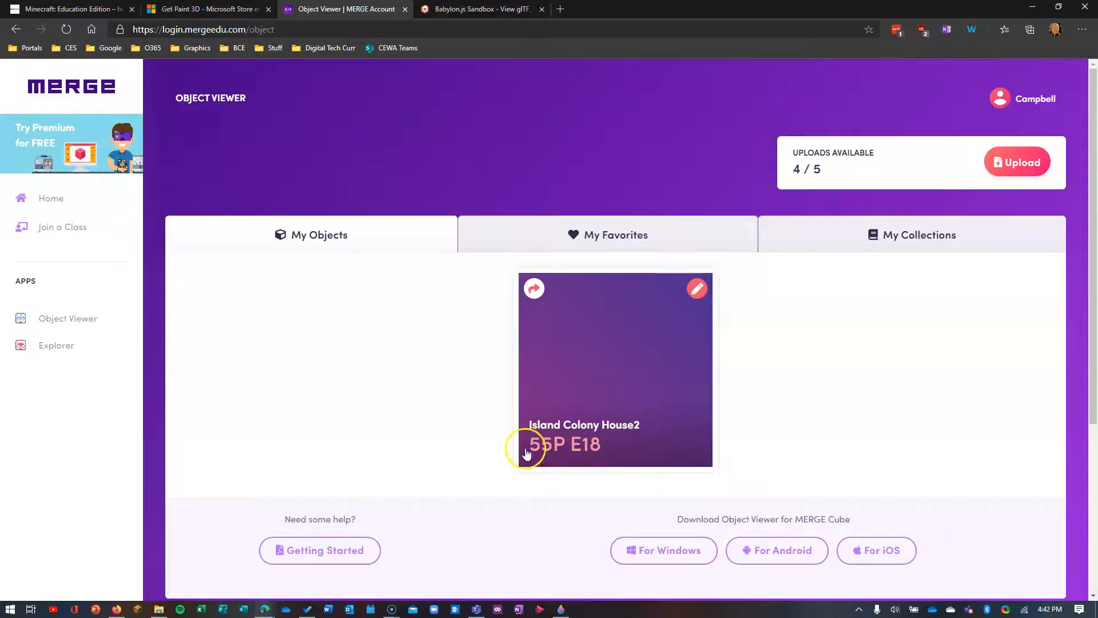
mouse_move(644, 375)
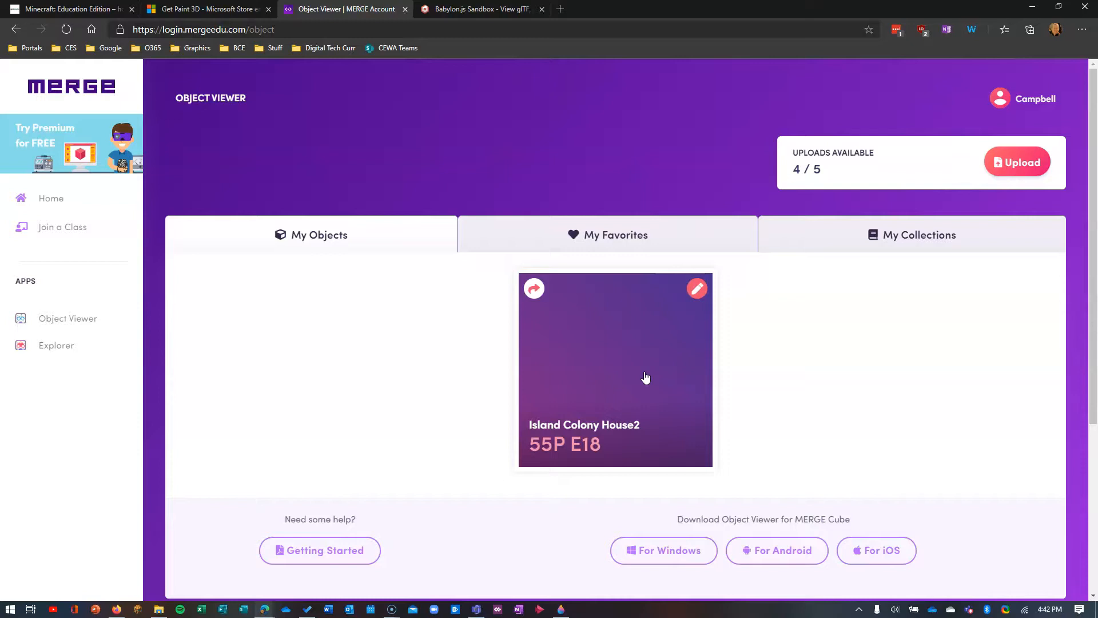
mouse_move(941, 412)
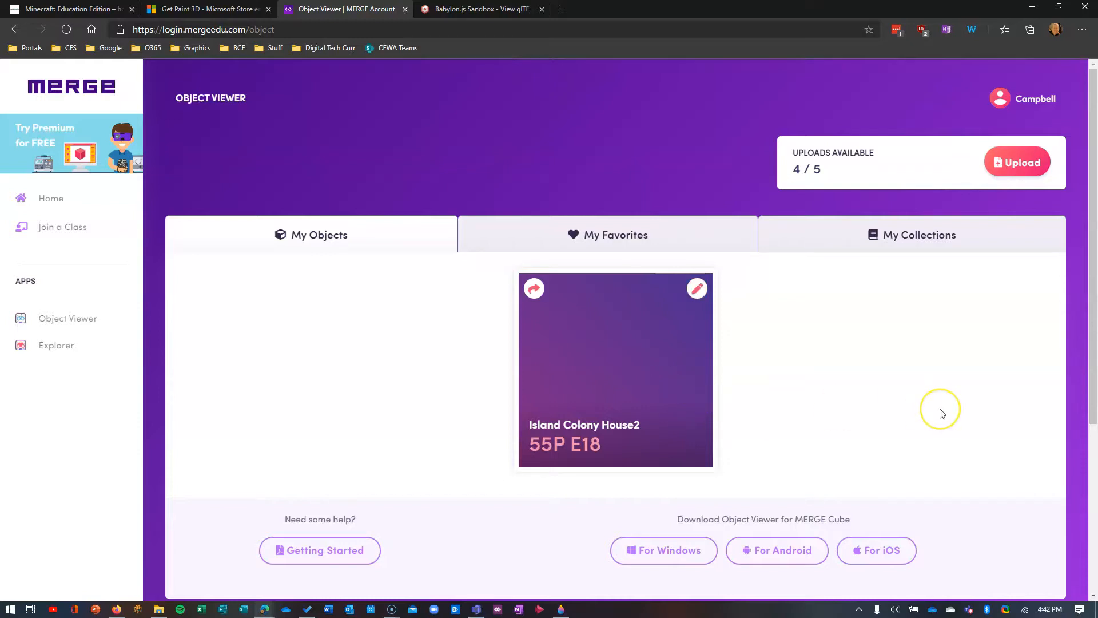